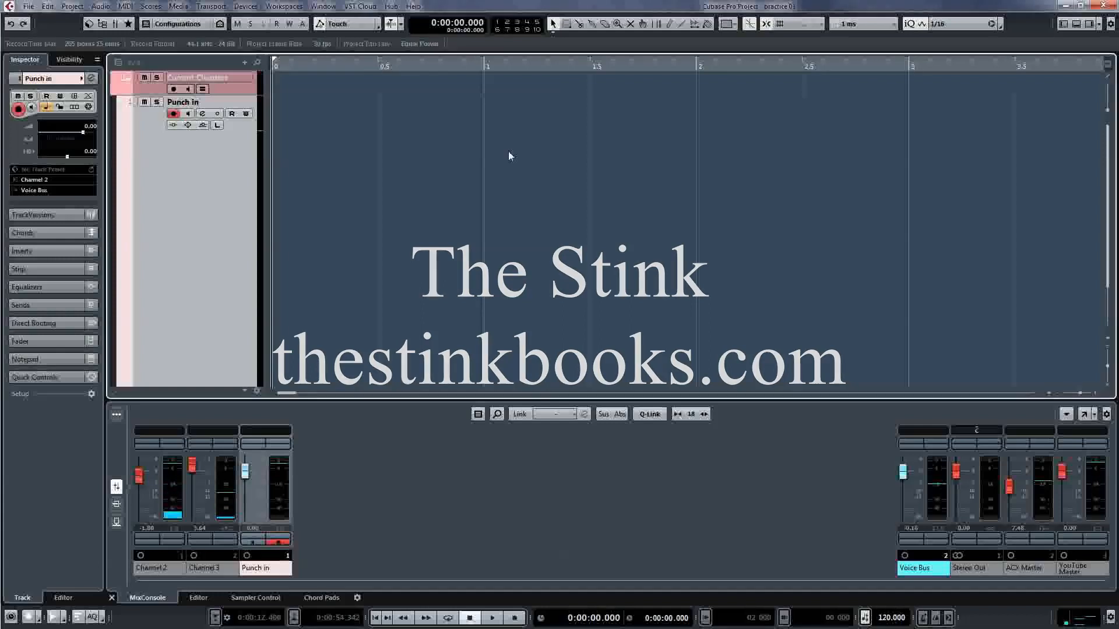
Record the opening narration take on the Punch in track, then stop
click(512, 617)
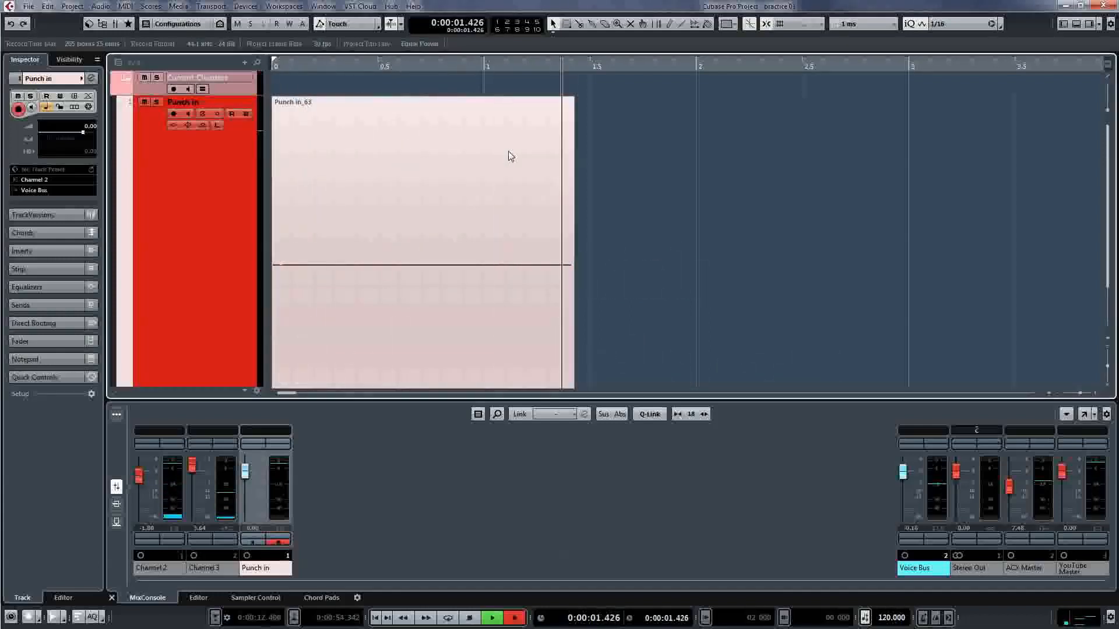
click(491, 617)
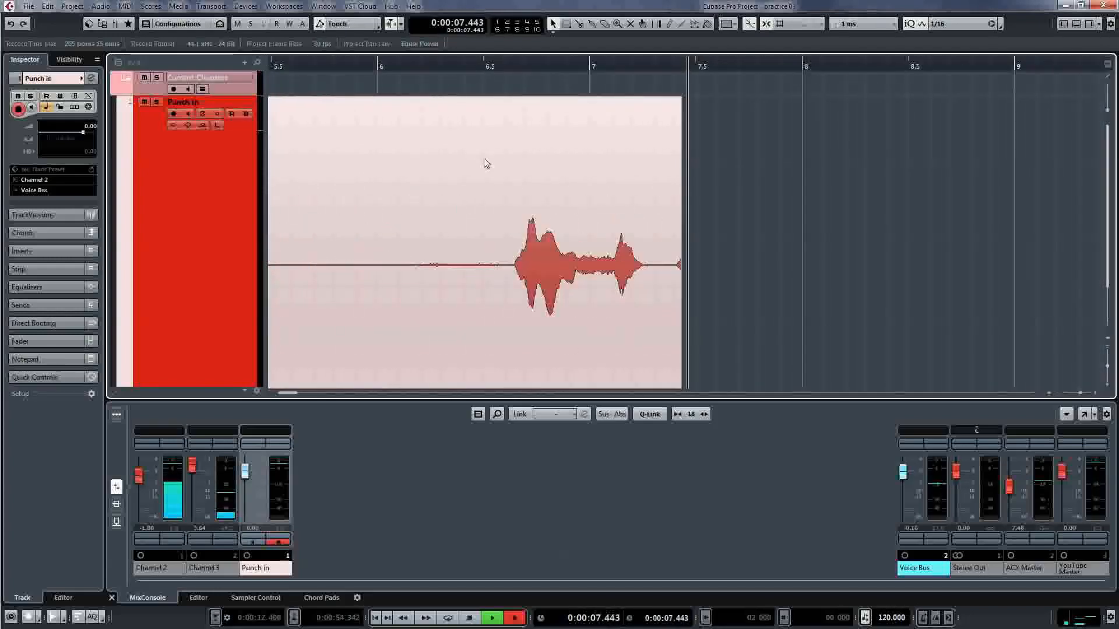
click(491, 616)
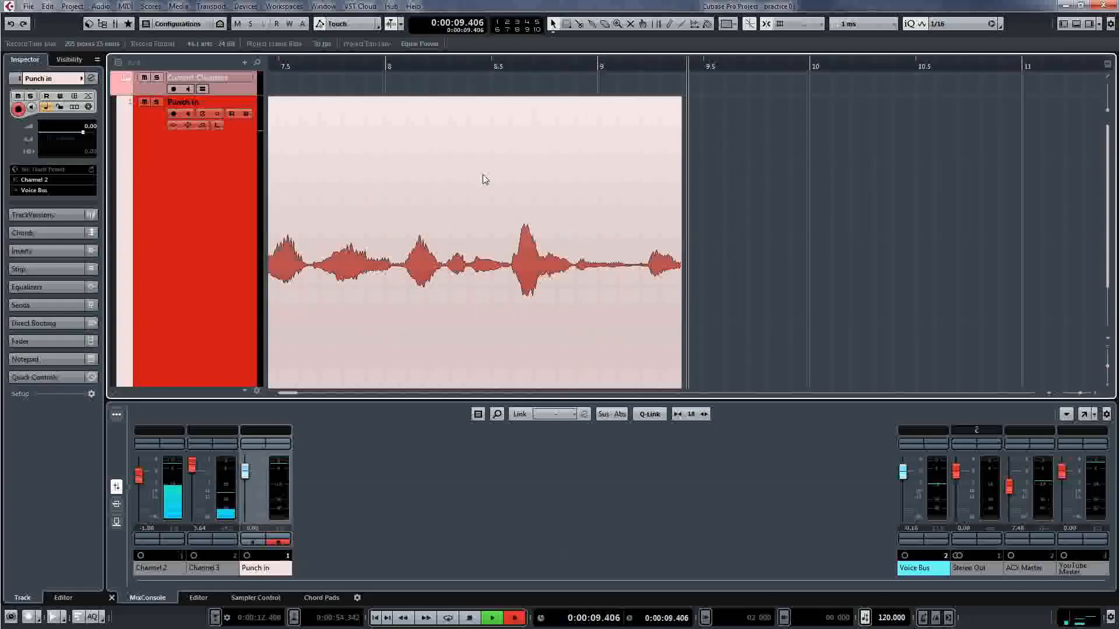
click(492, 617)
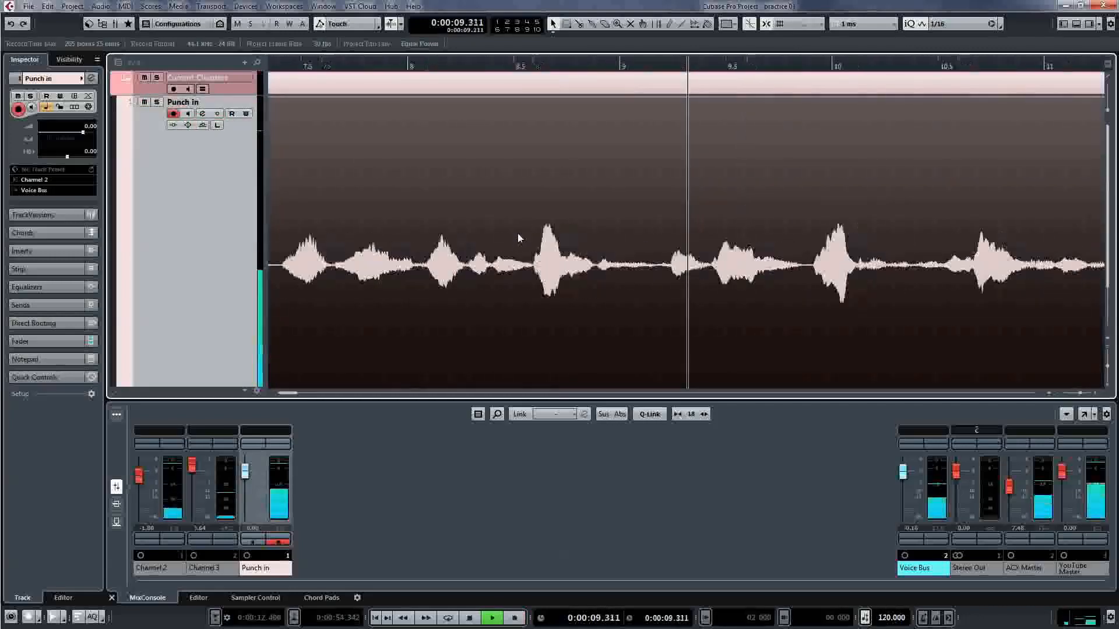
Play back the opening take to review it, then punch in the next narration
click(491, 617)
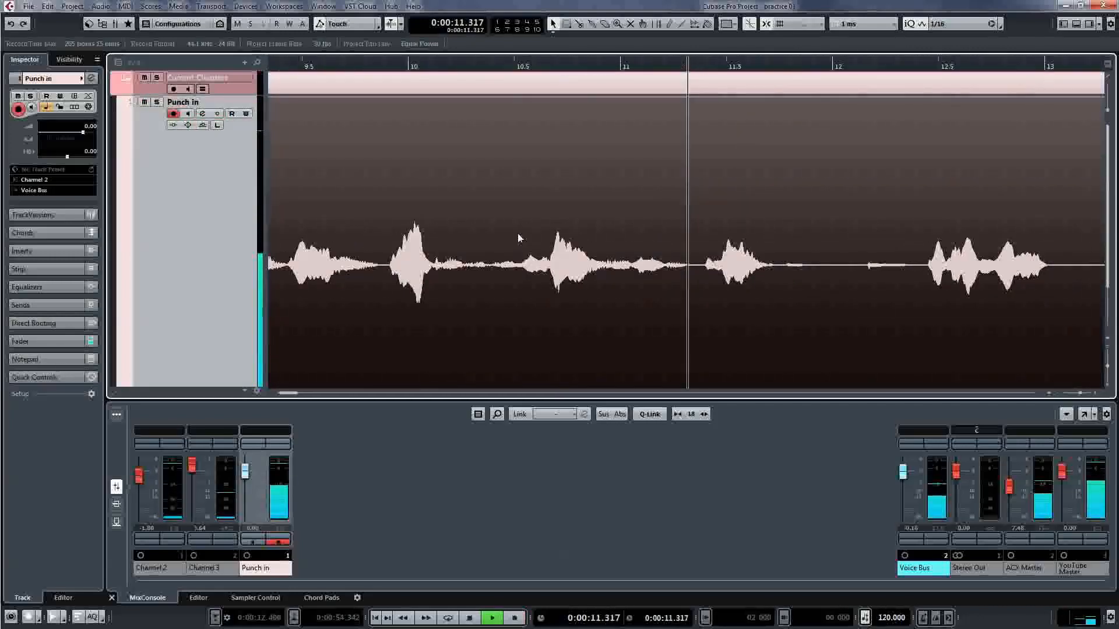
click(491, 617)
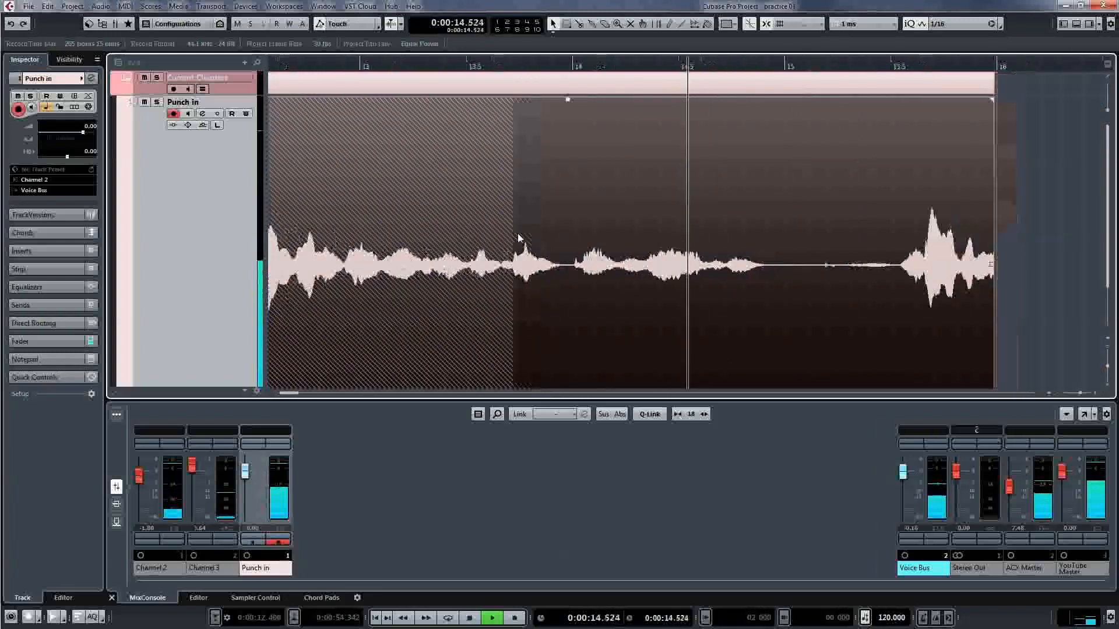
click(490, 617)
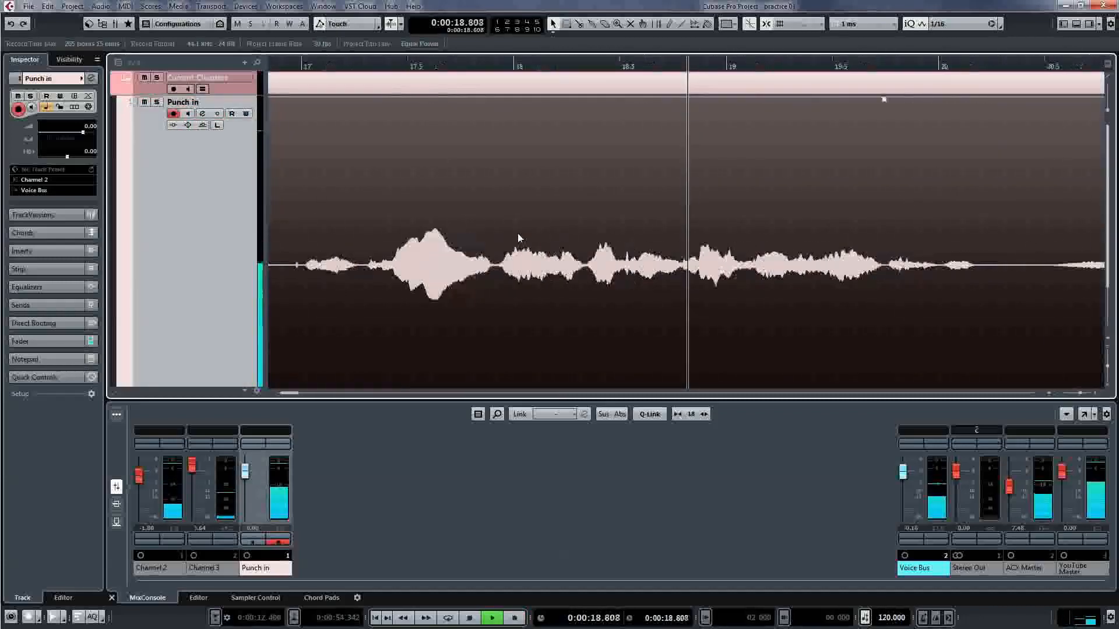
click(491, 617)
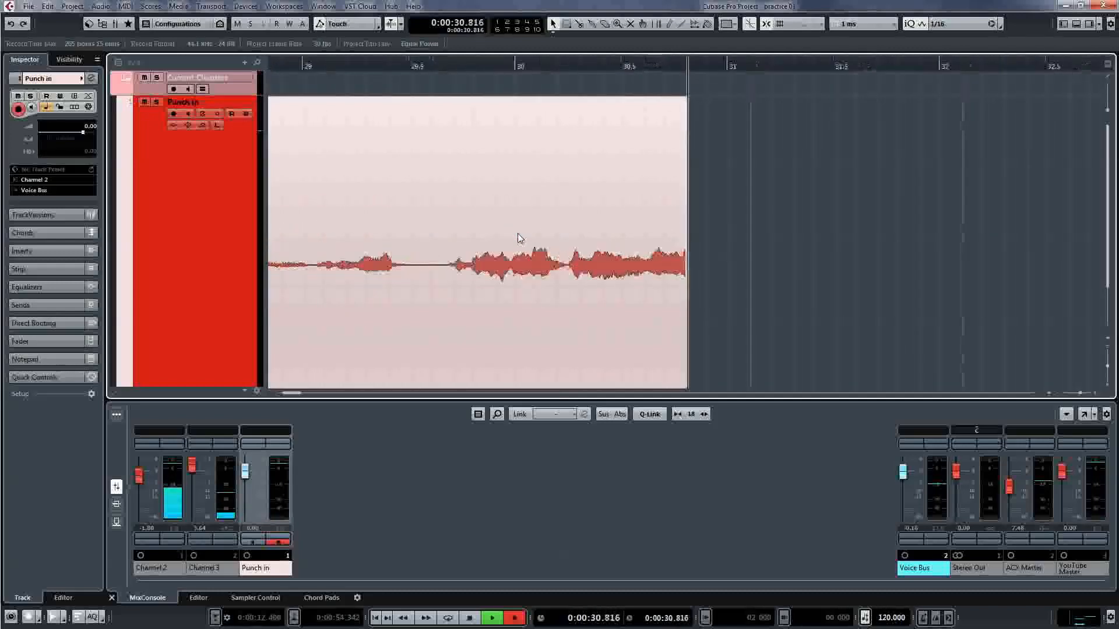
Stop recording, replay the narration, and punch in a retake from the playback position
click(468, 617)
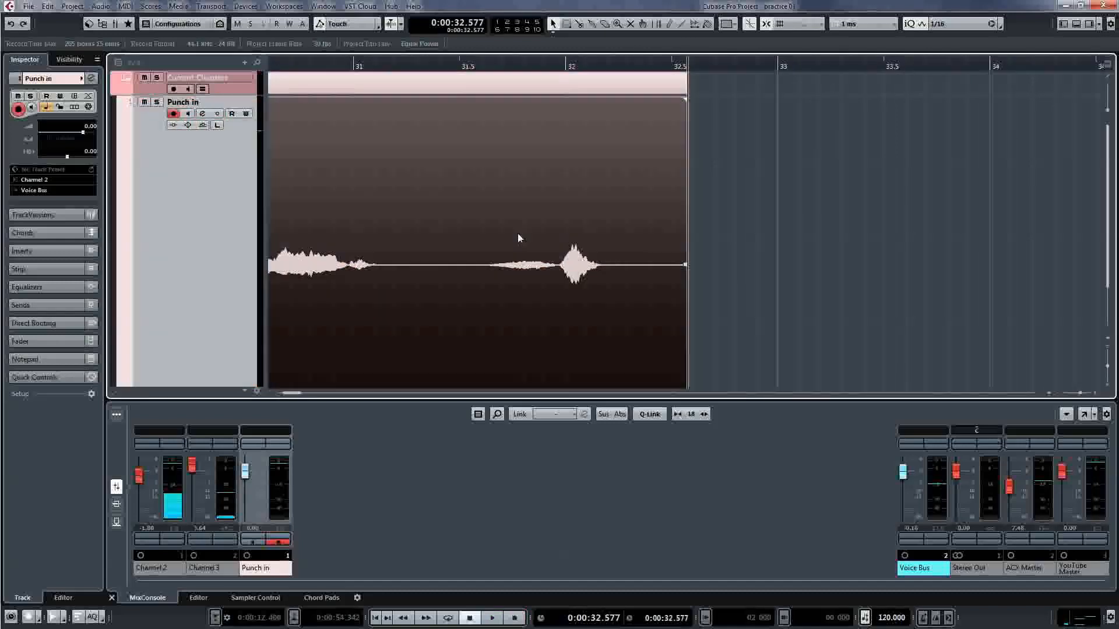
click(491, 617)
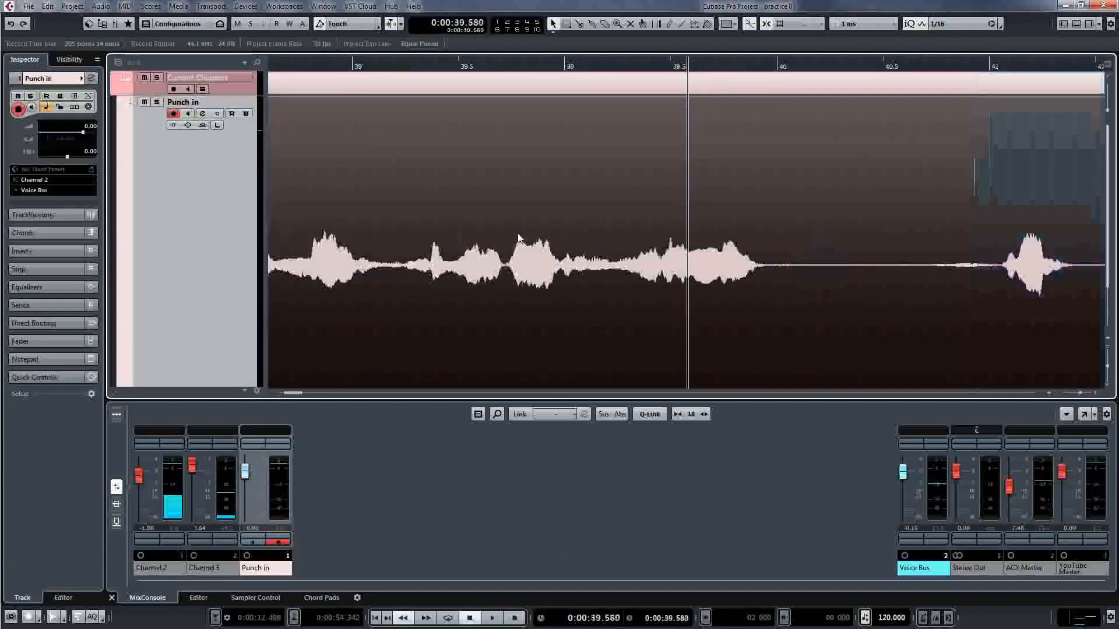
click(491, 617)
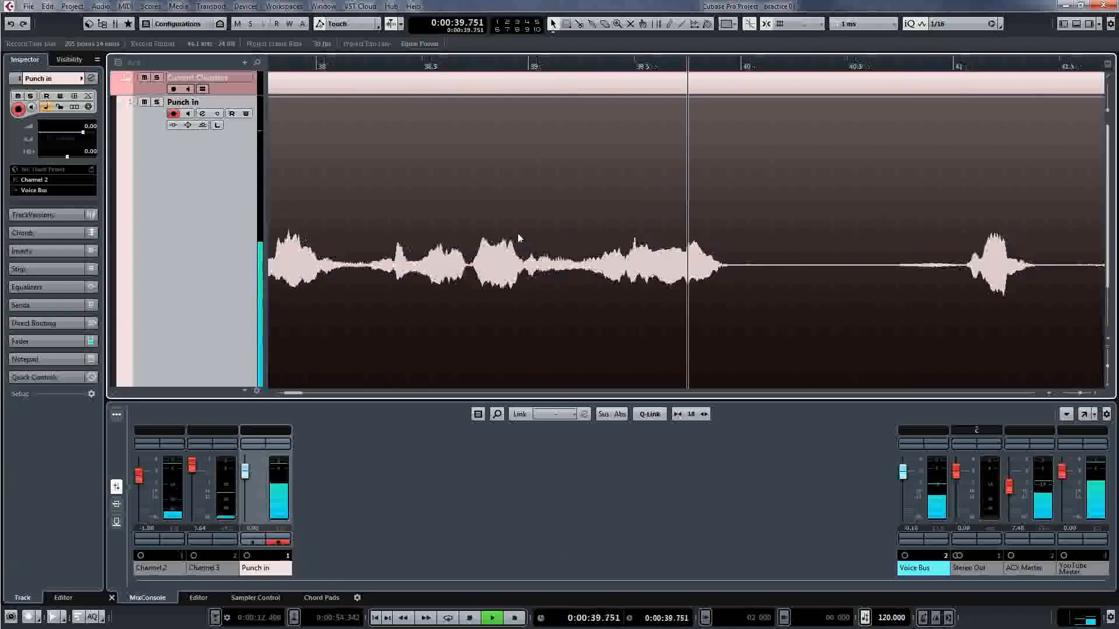
click(512, 617)
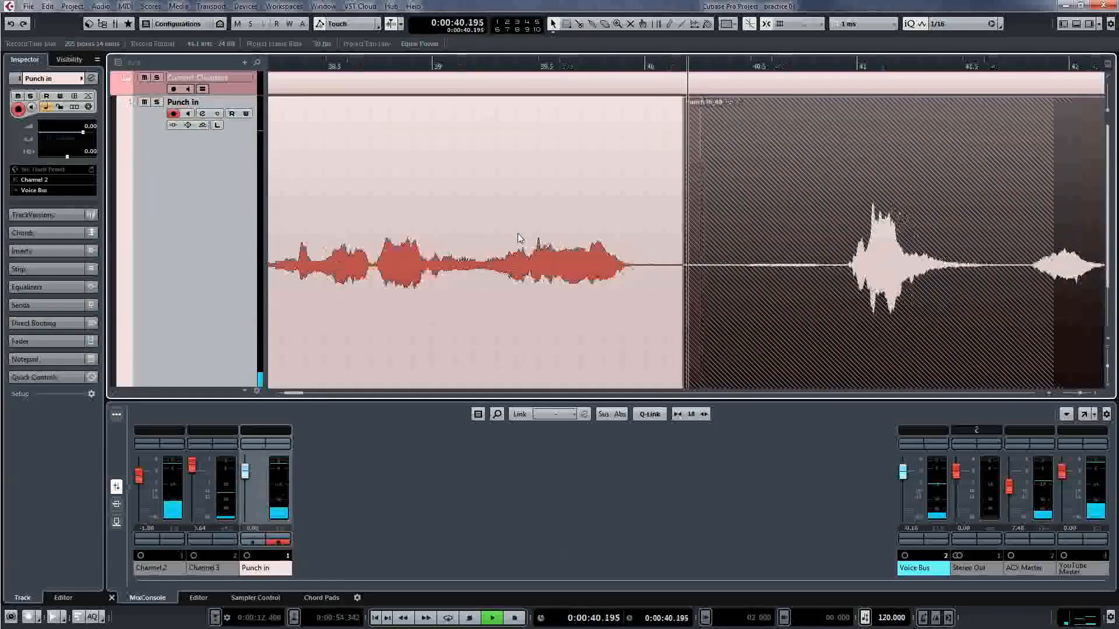
click(490, 617)
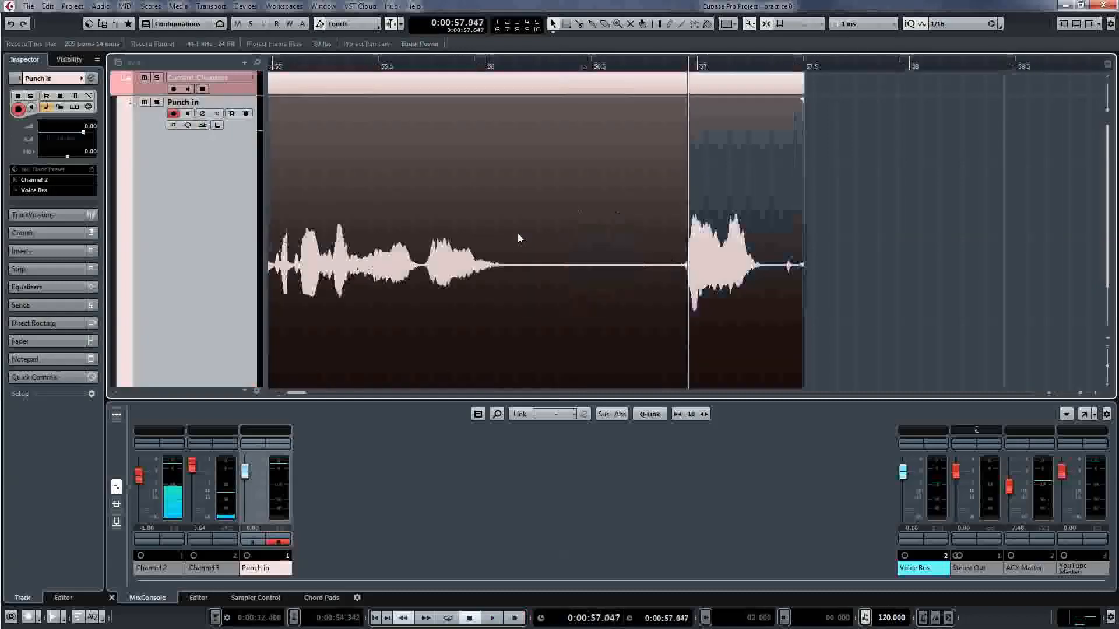
Review the narration playback and punch in a new take at the punch-in point
click(491, 618)
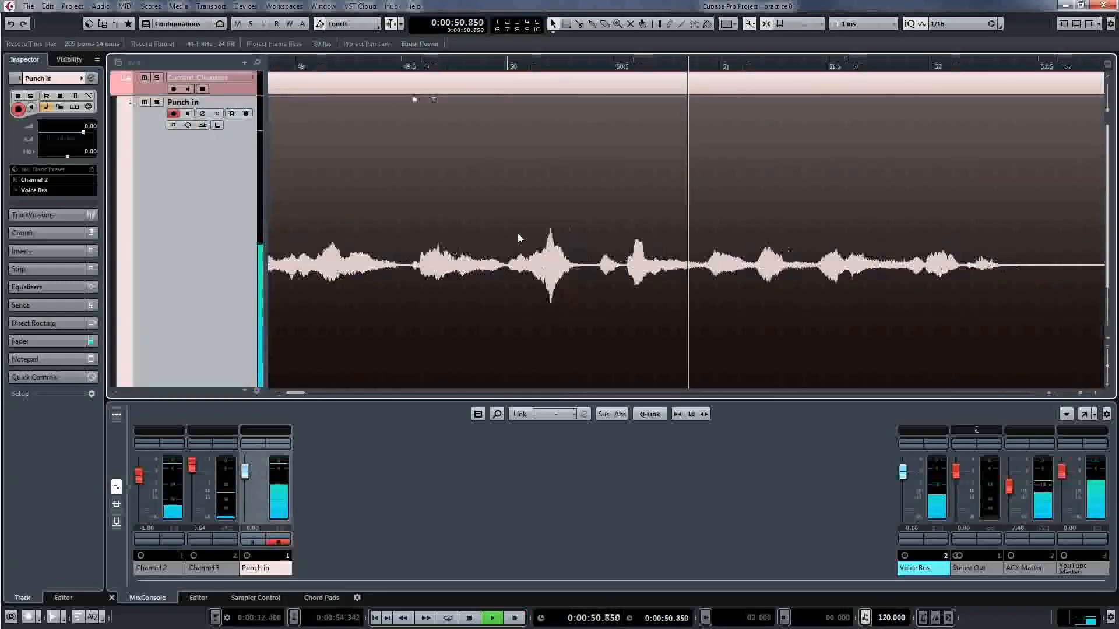
click(513, 617)
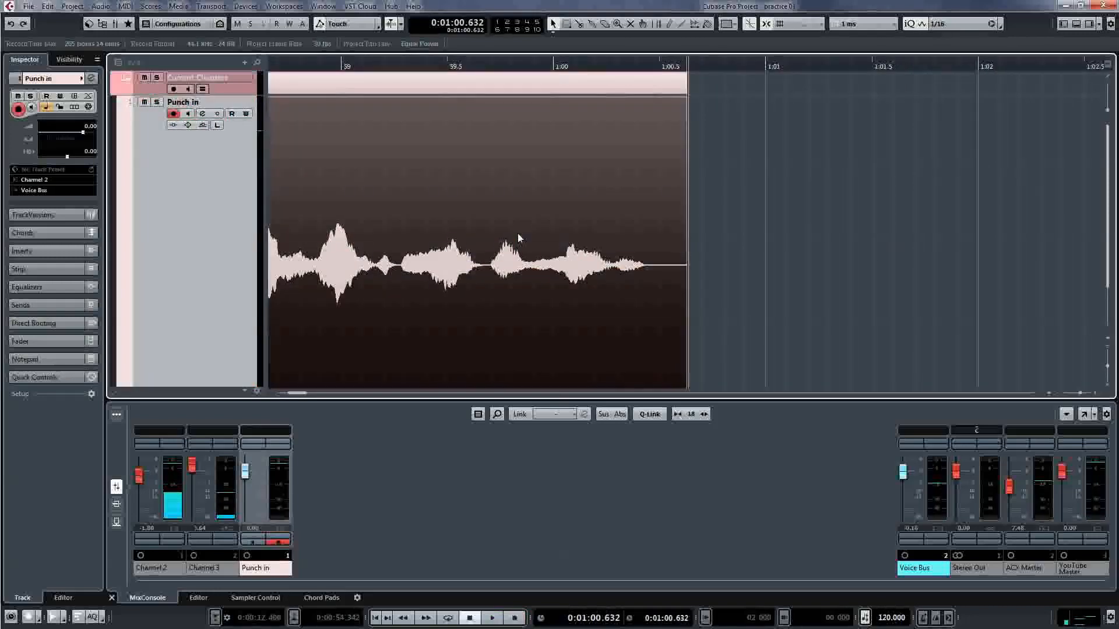
click(490, 617)
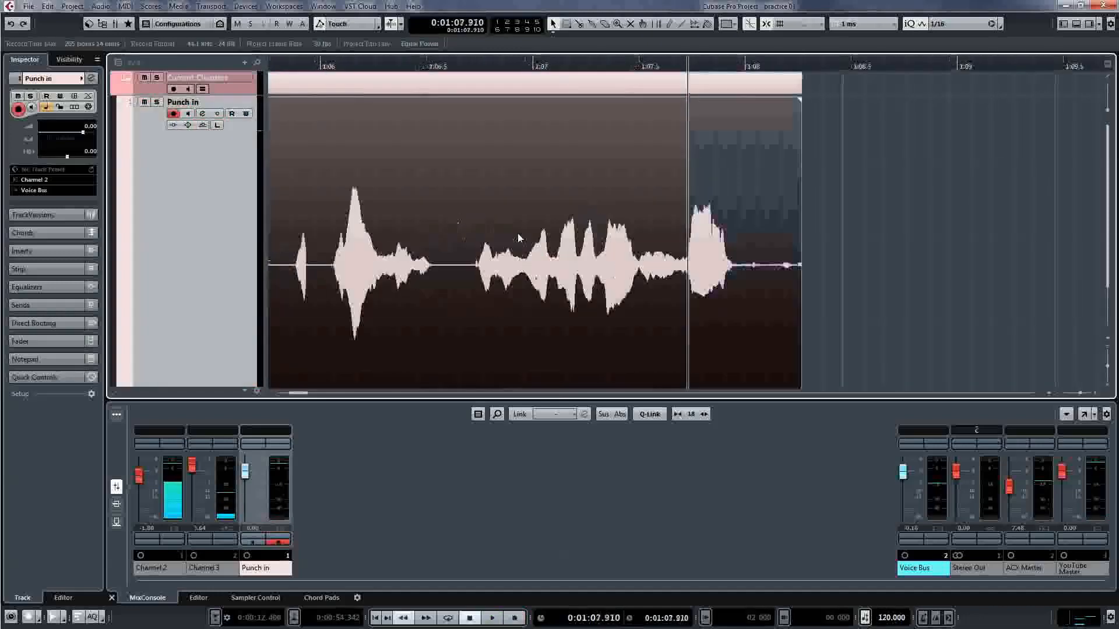
click(491, 617)
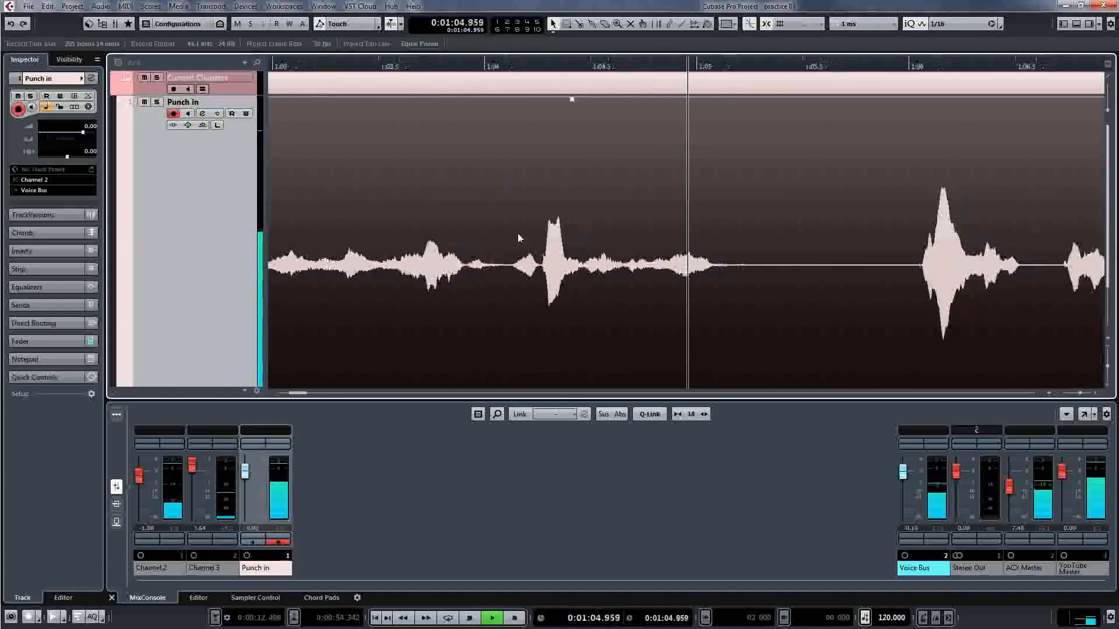
click(490, 617)
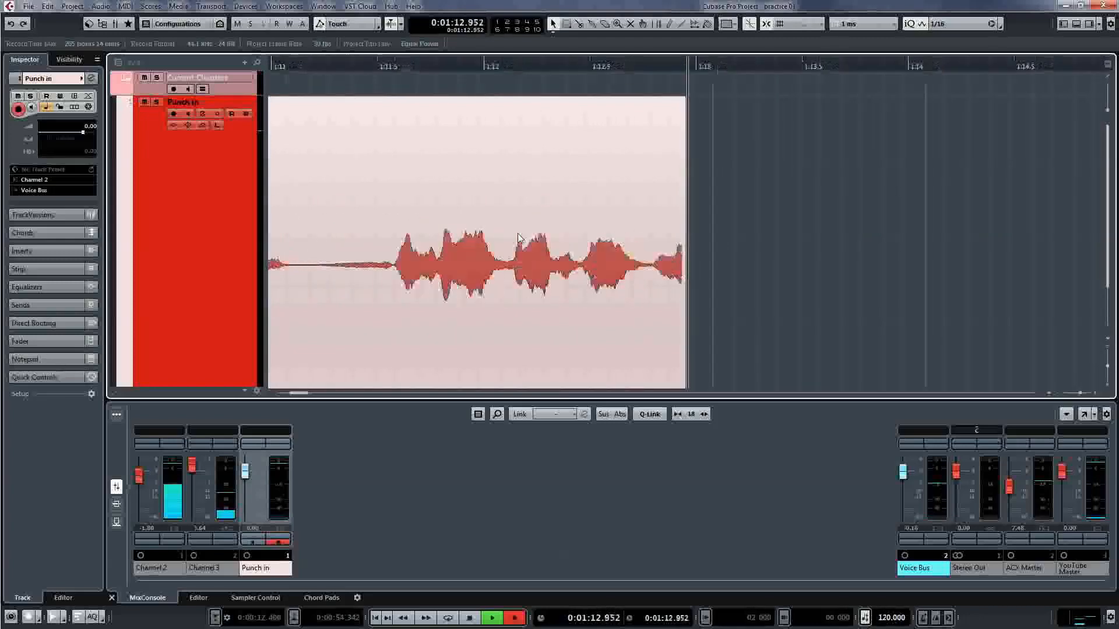
Record and review a retake around 1:13–1:15, then punch in another take to continue
click(491, 617)
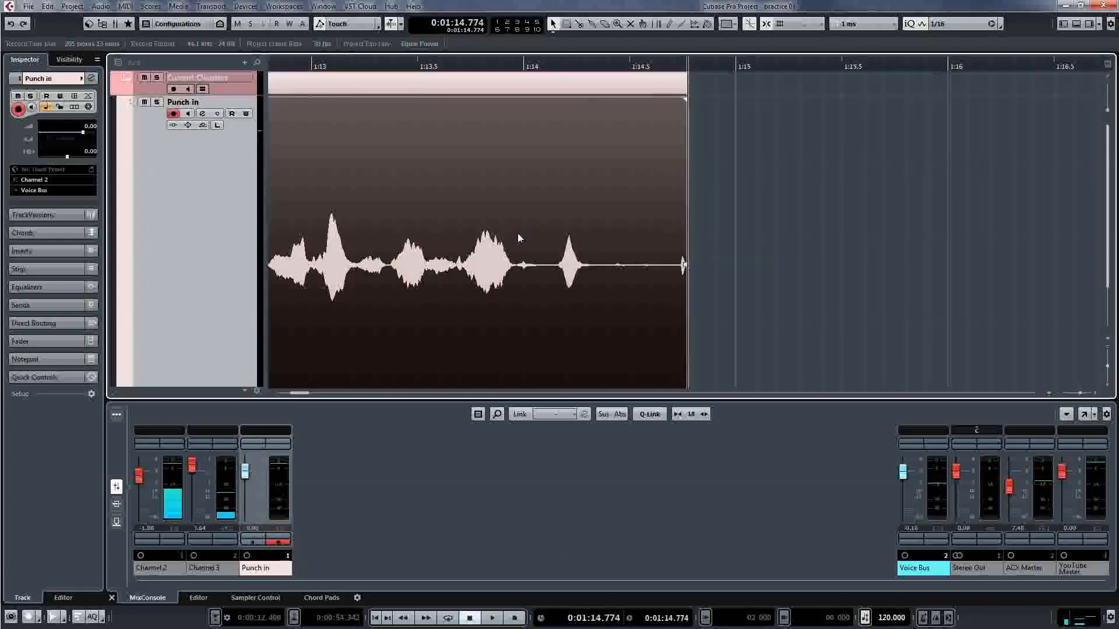
click(492, 617)
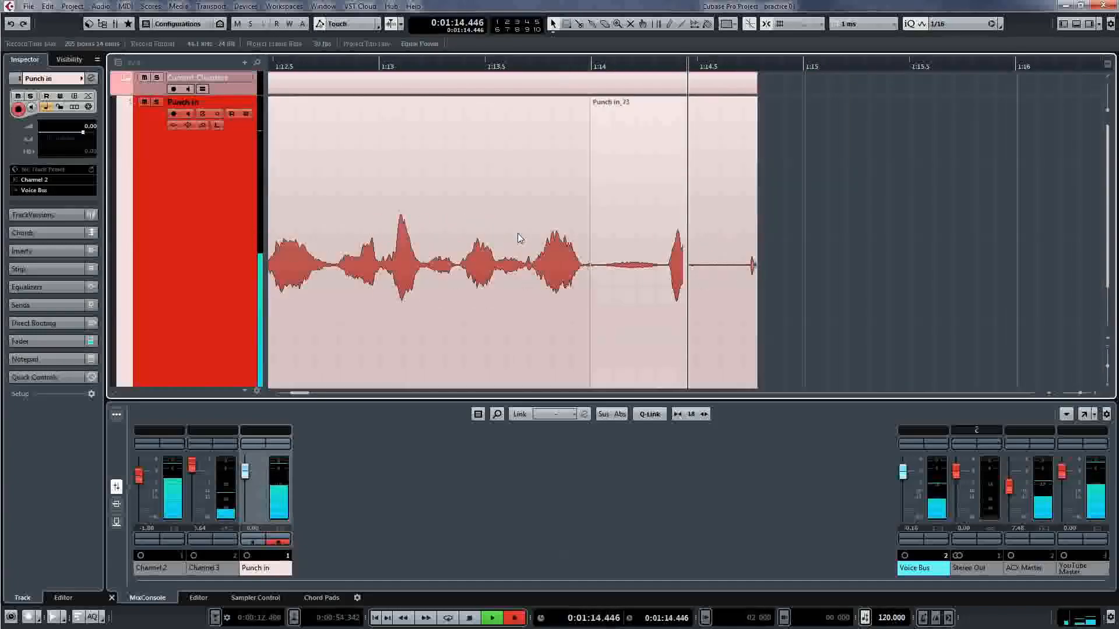
click(491, 617)
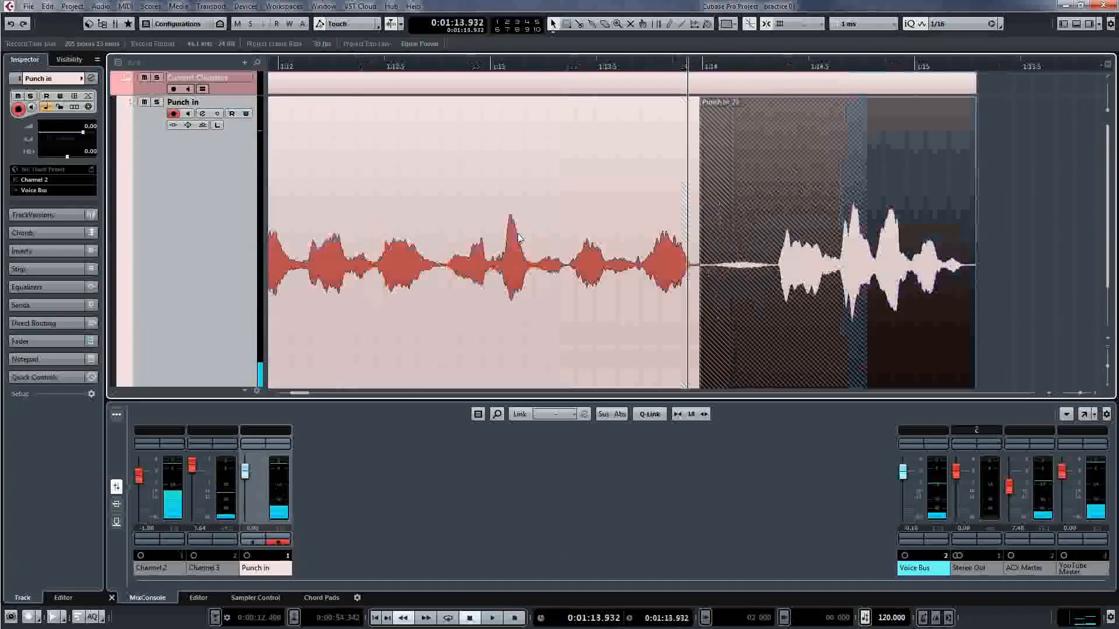
click(491, 617)
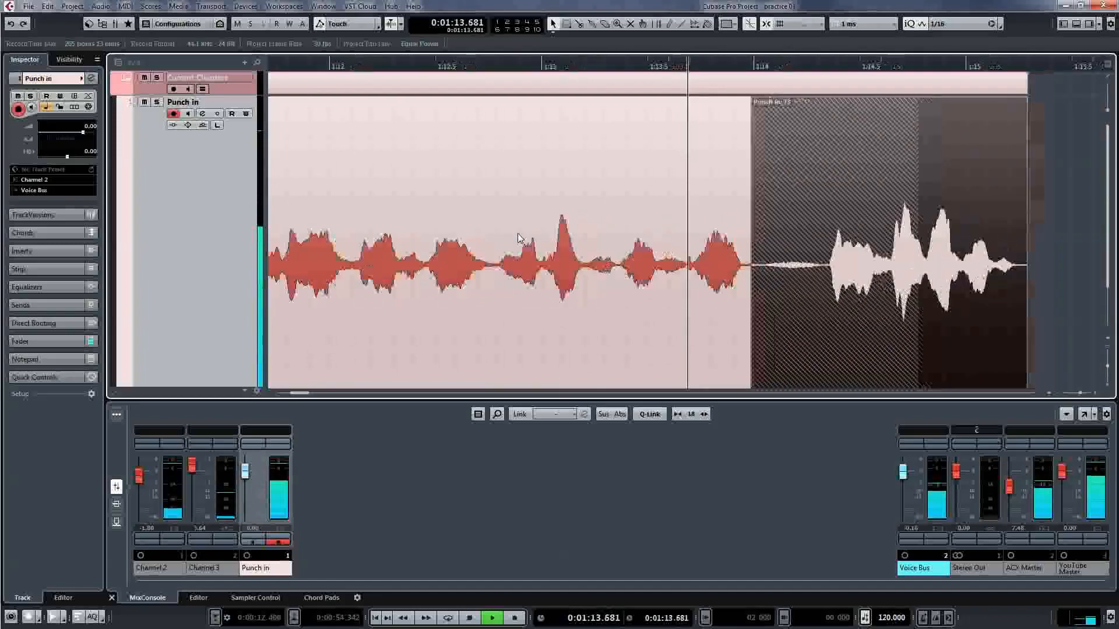
click(491, 617)
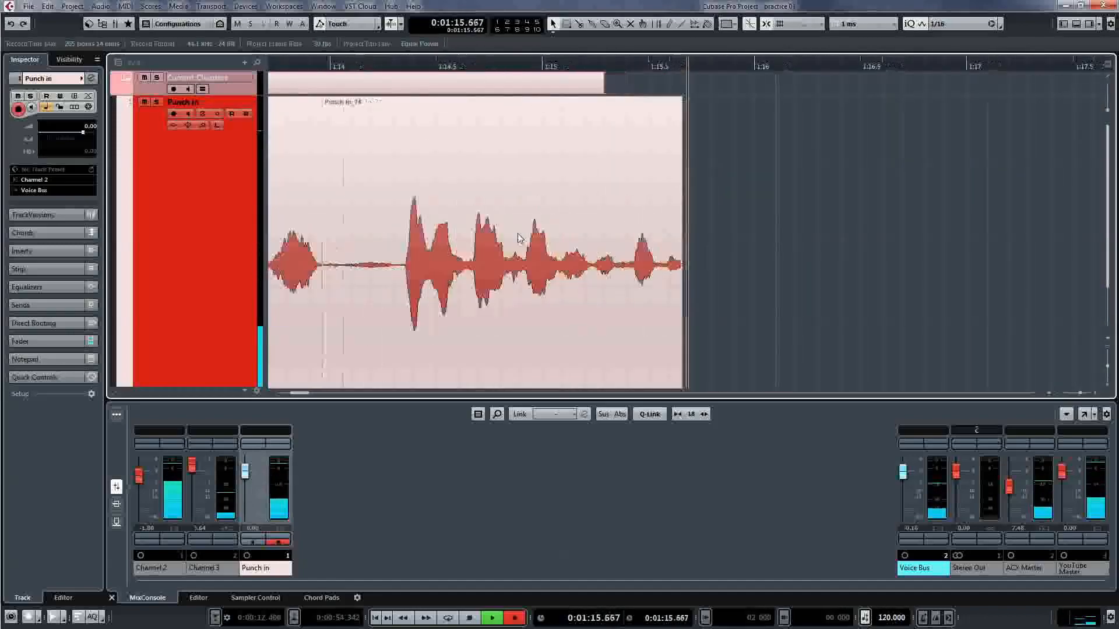